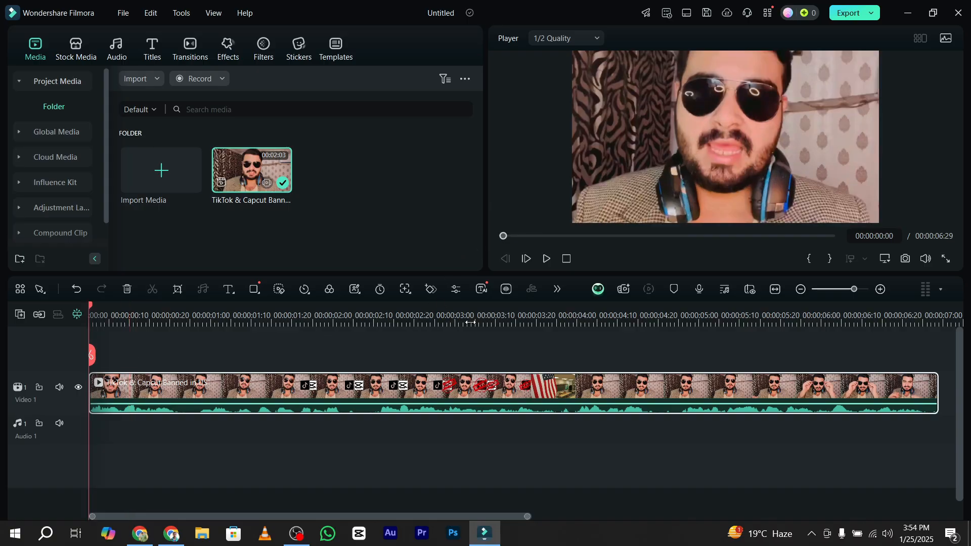
# Step: Move the playhead into the clip and expand the extra AI tools menu
pyautogui.click(545, 259)
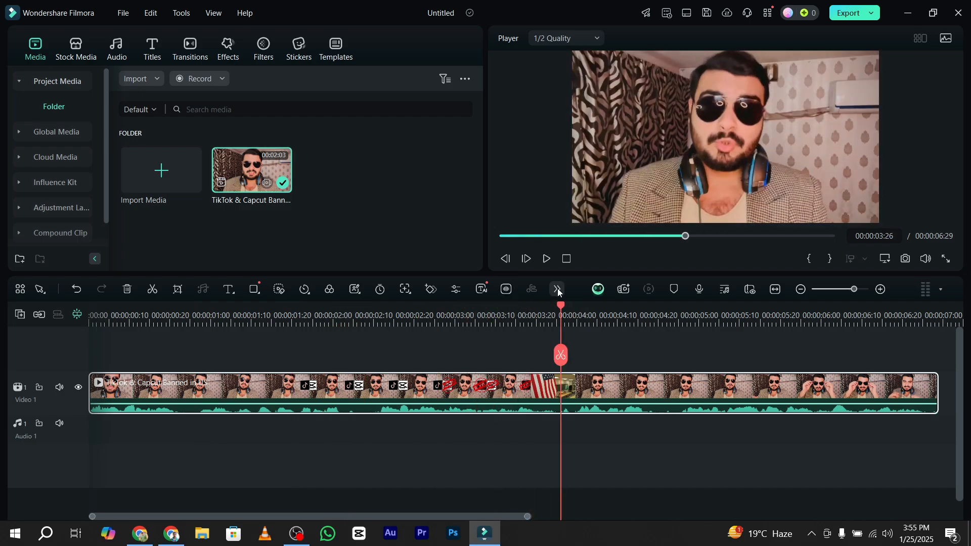
pyautogui.click(557, 289)
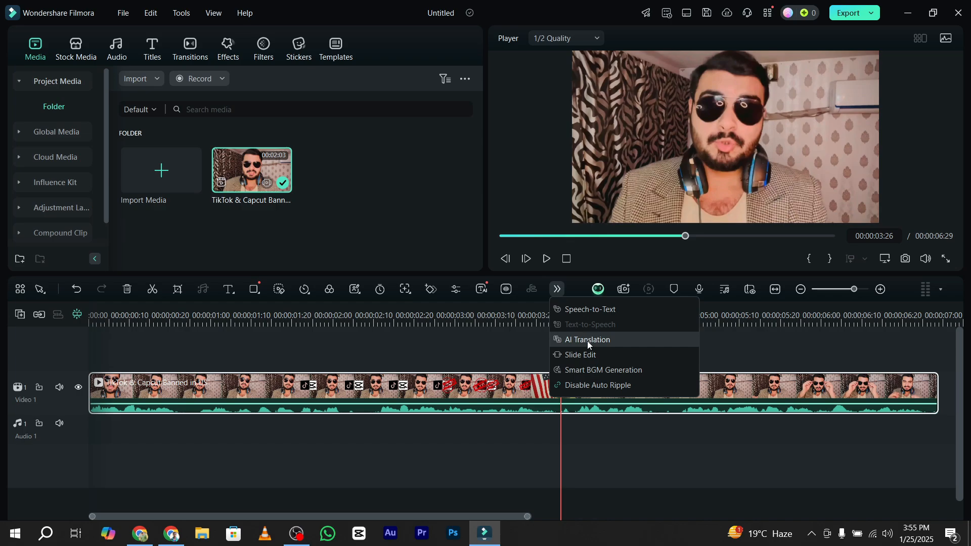
# Step: Run AI Translation with source English (US) and target German (Germany) via Try Free
pyautogui.click(587, 340)
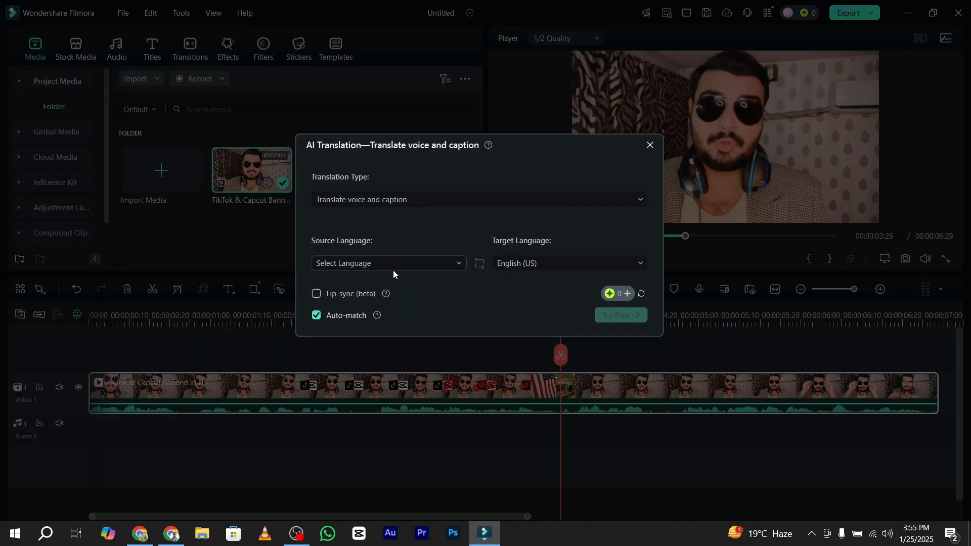
pyautogui.click(388, 263)
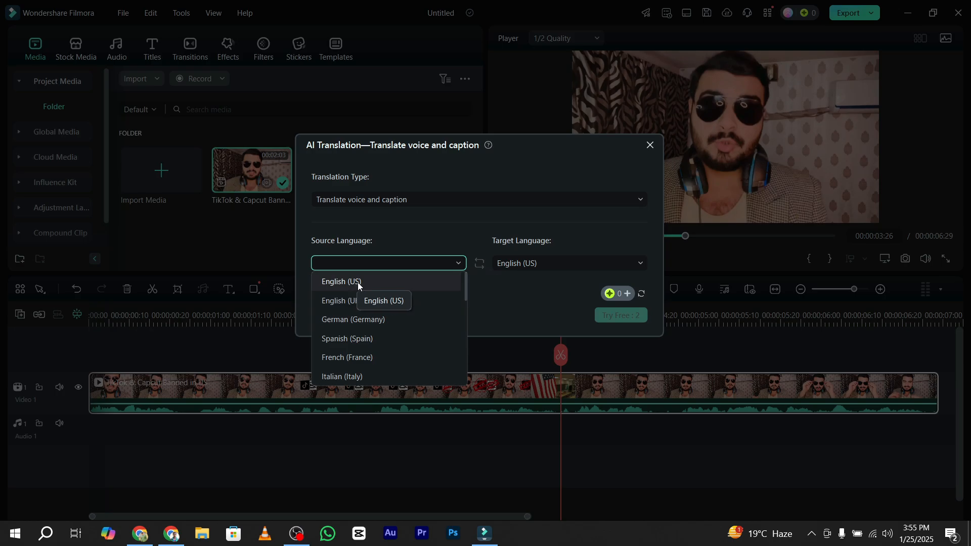
pyautogui.click(340, 283)
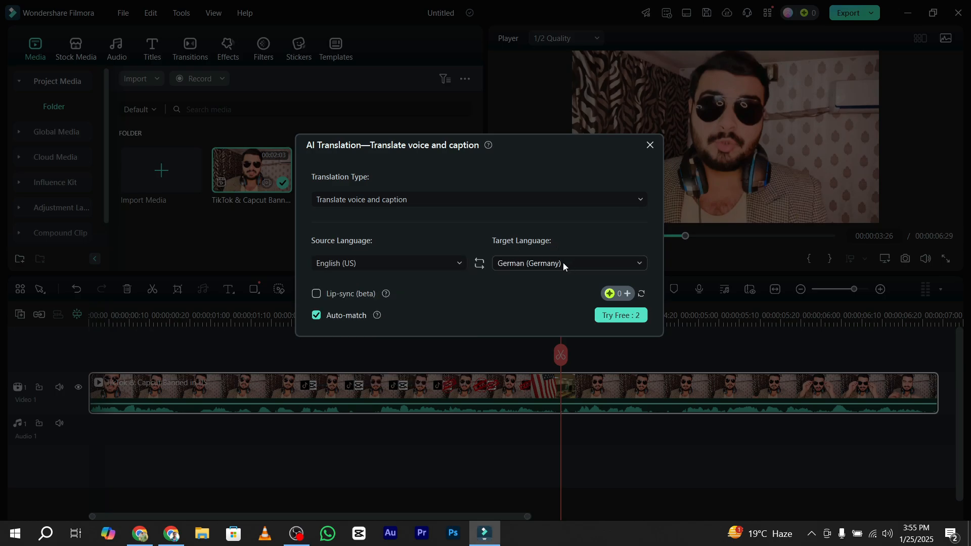
pyautogui.click(568, 263)
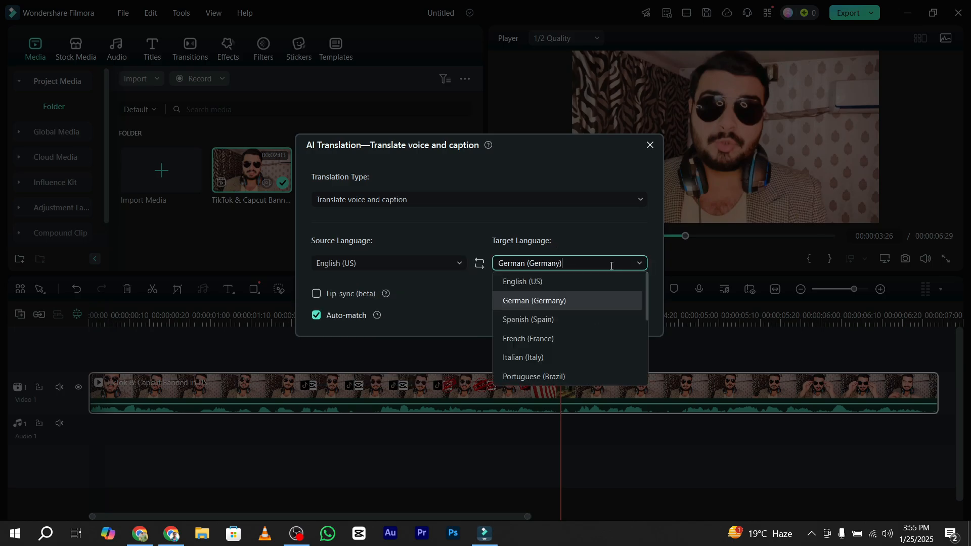
pyautogui.click(533, 301)
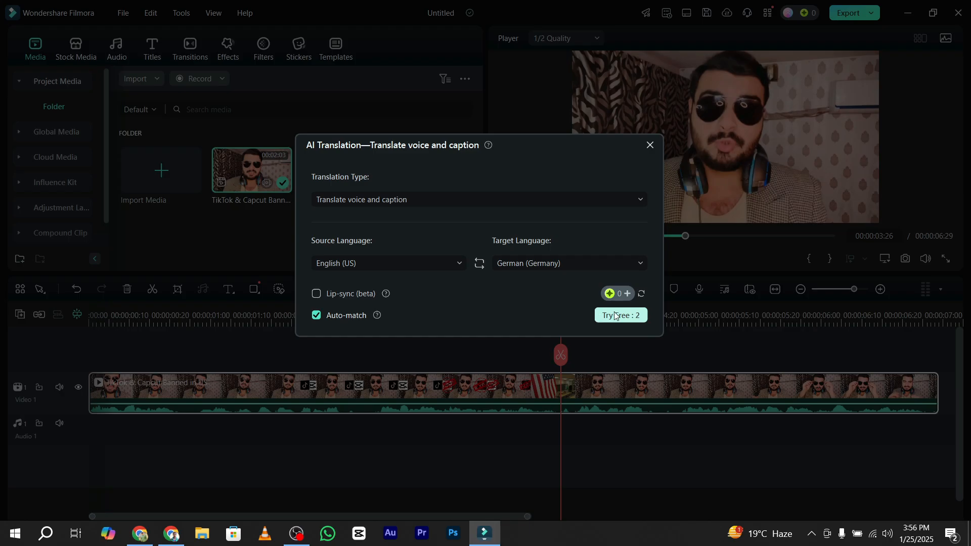
pyautogui.click(621, 315)
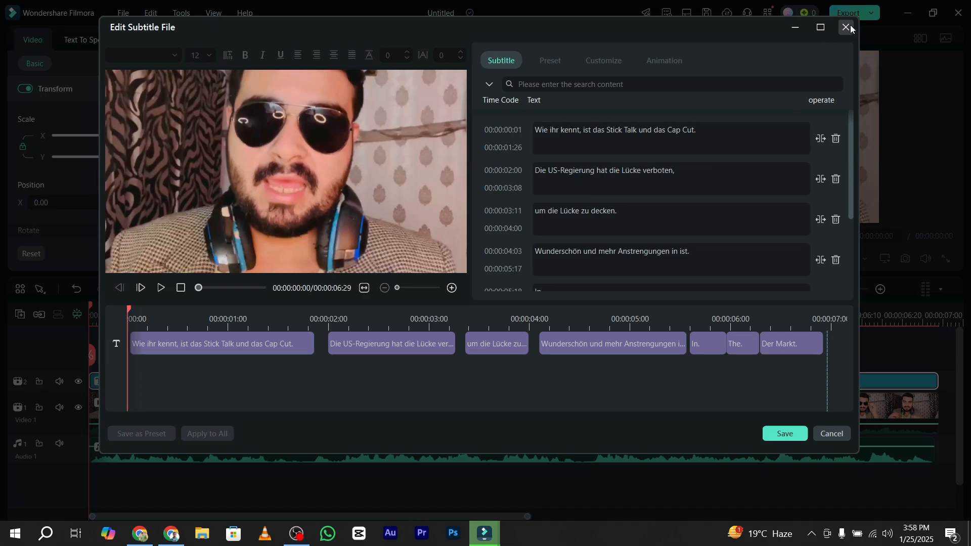
# Step: Close the Edit Subtitle File window and play the translated clip with German captions
pyautogui.click(846, 28)
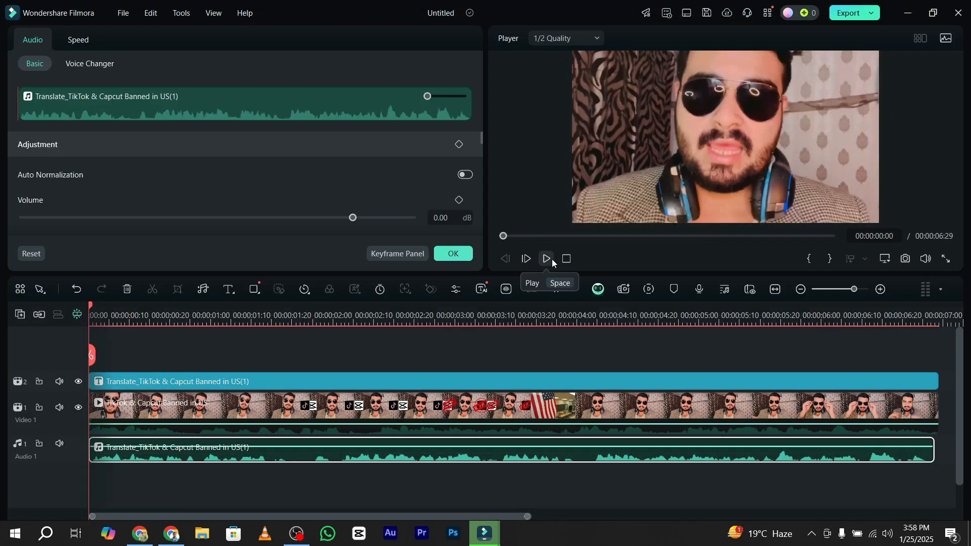
pyautogui.click(545, 259)
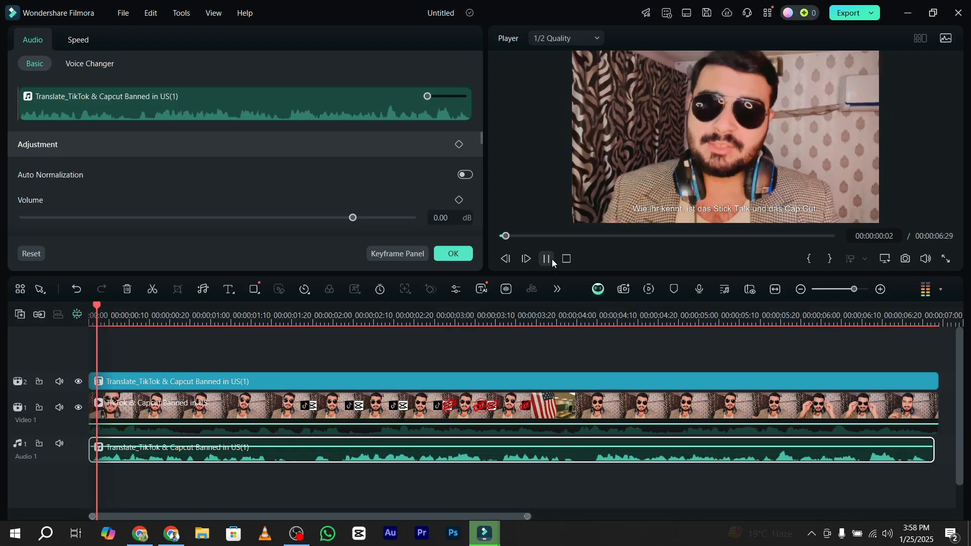